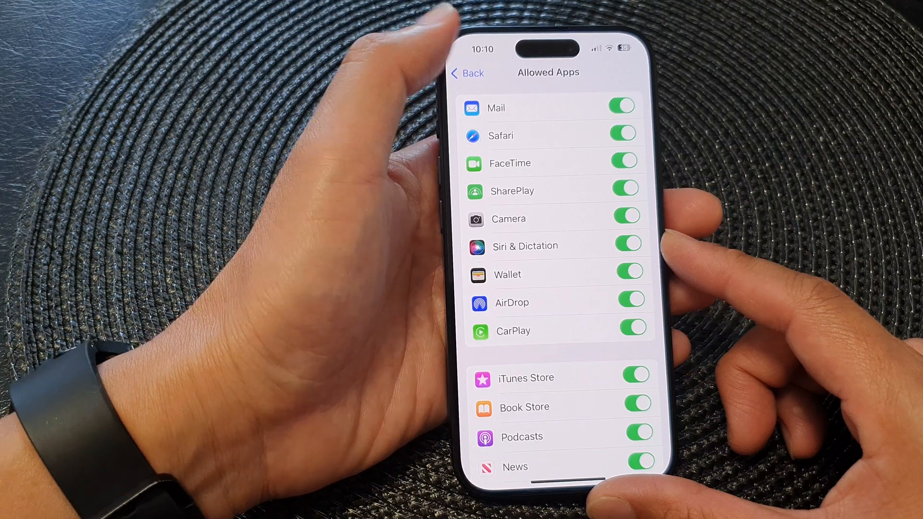
Exit the Allowed Apps settings back to the iPhone Home Screen.
left_click(467, 72)
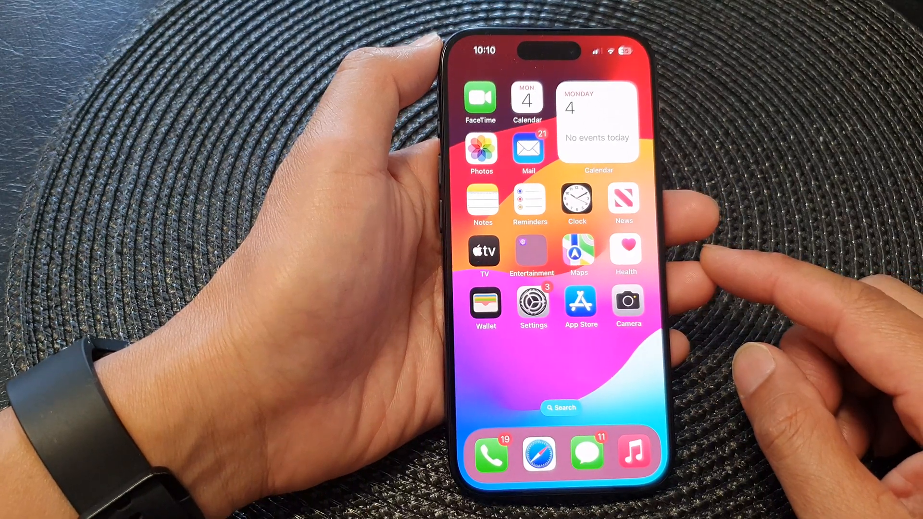
Navigate from Settings through Screen Time to Content & Privacy Restrictions.
left_click(533, 301)
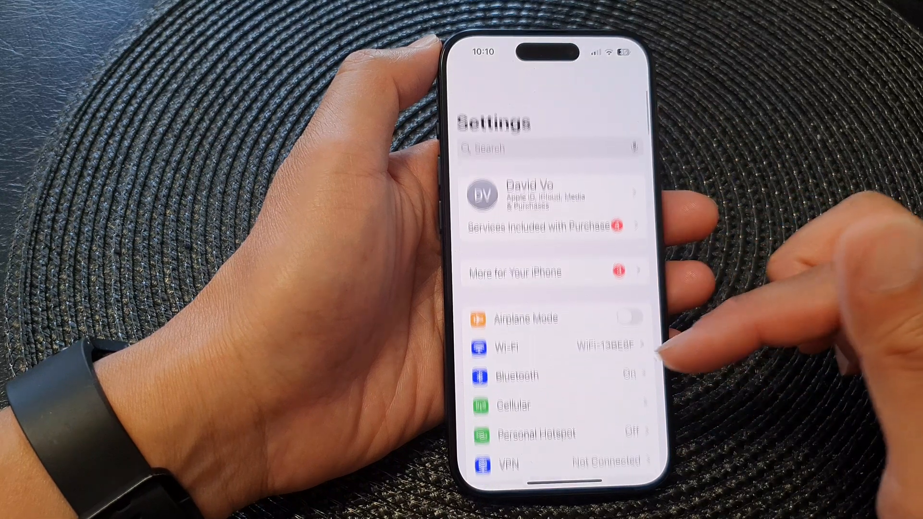
scroll("up", 3)
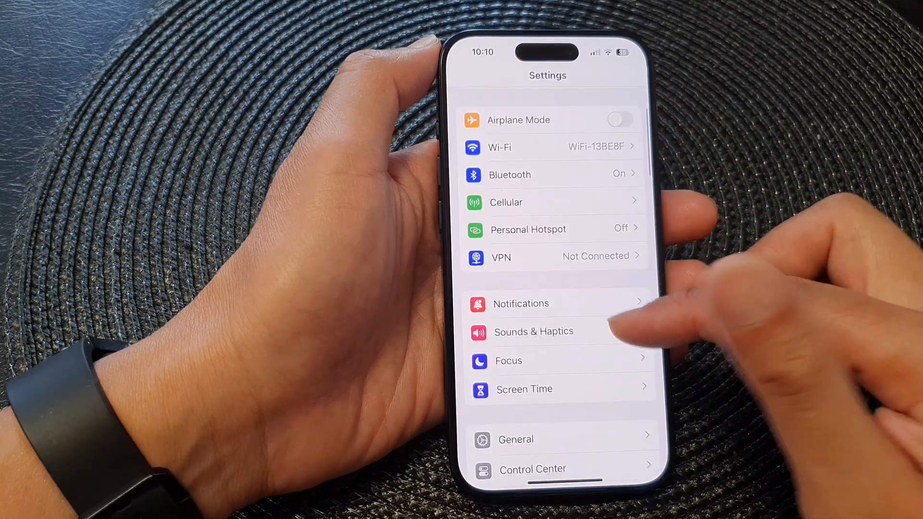
left_click(524, 389)
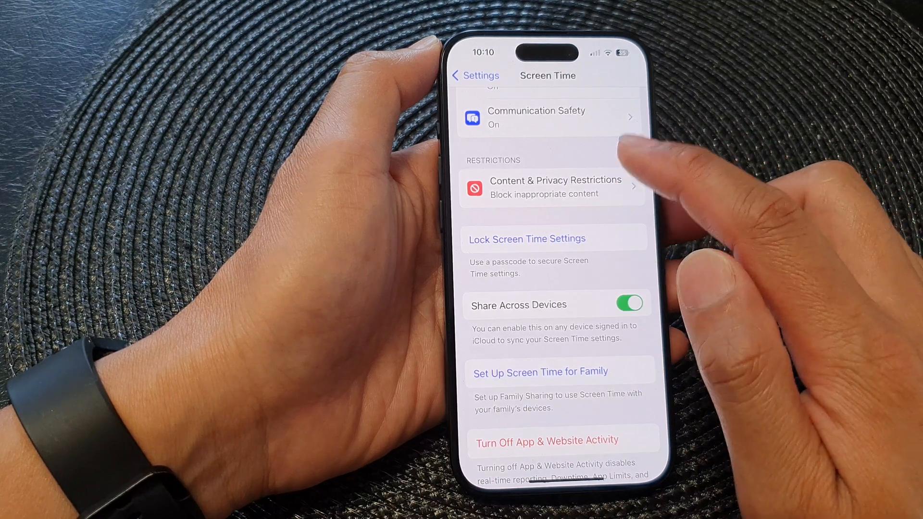
left_click(551, 186)
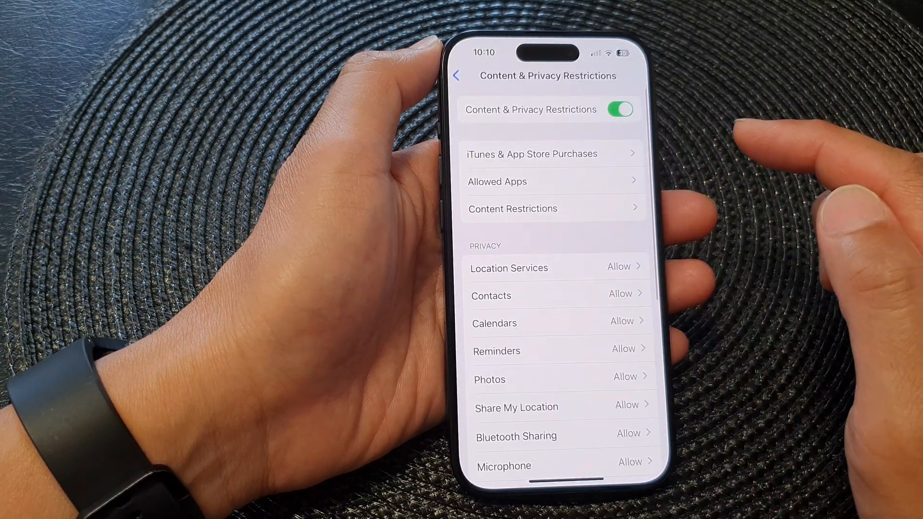
In Allowed Apps, leave the Siri & Dictation toggle switched off after toggling it twice.
left_click(496, 181)
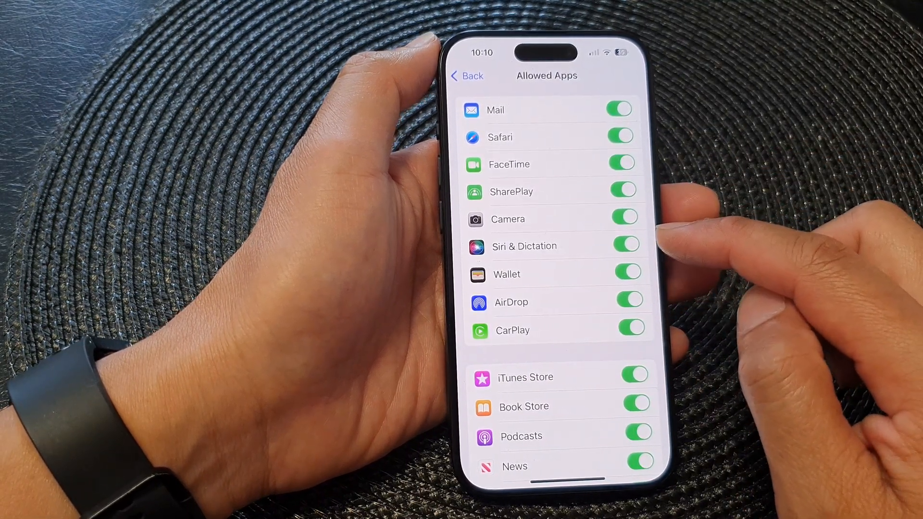
left_click(624, 246)
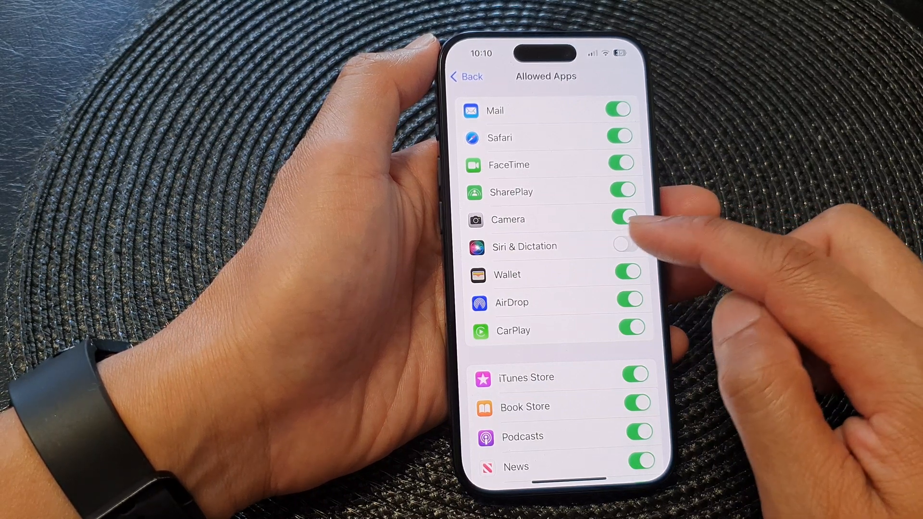
left_click(624, 246)
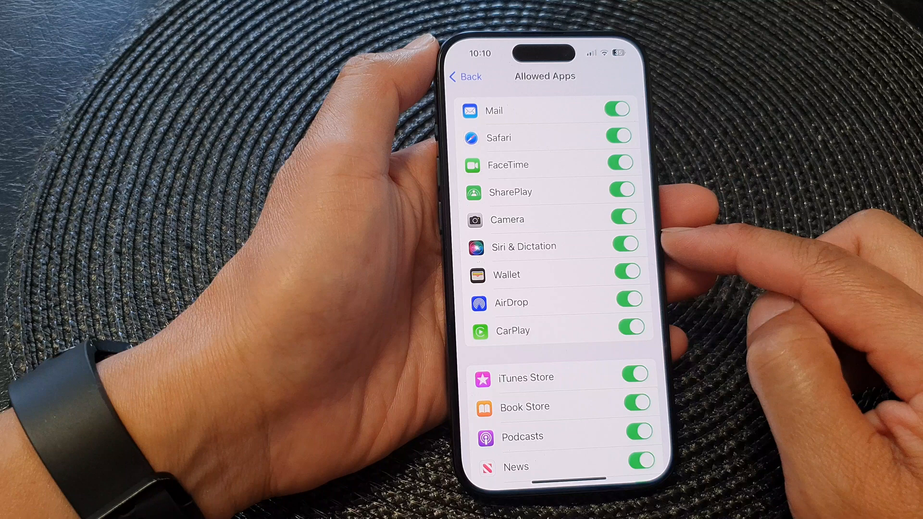
left_click(624, 246)
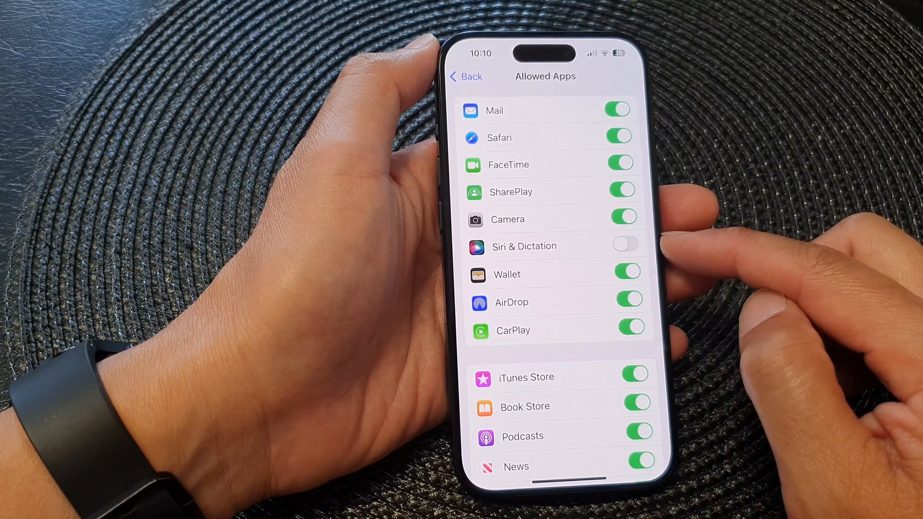